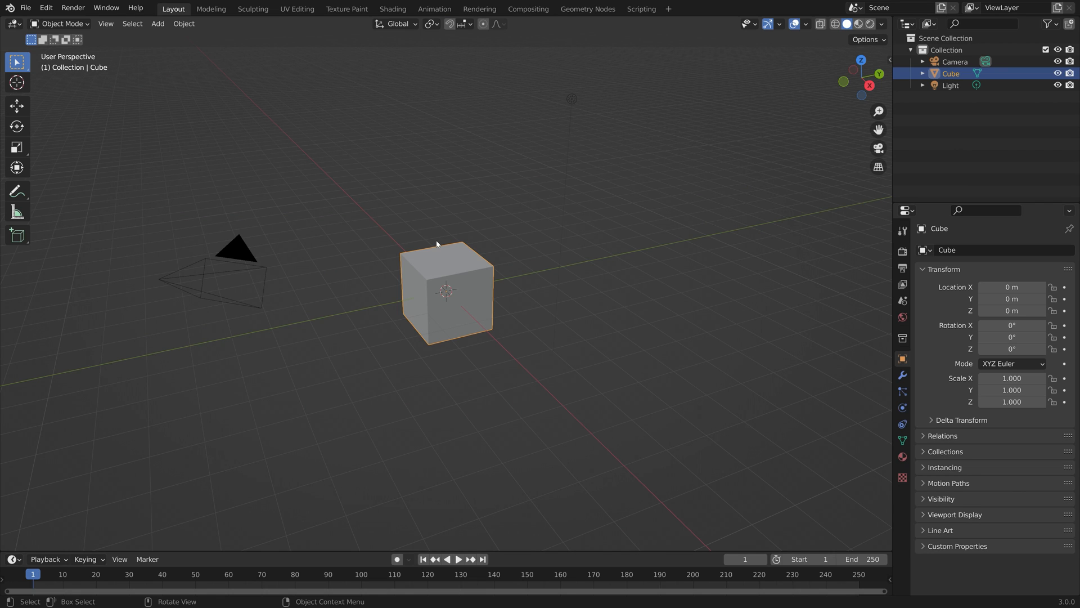
# Step: Delete the default cube and add a plane, scaling it to about 15.5
pyautogui.press('x')
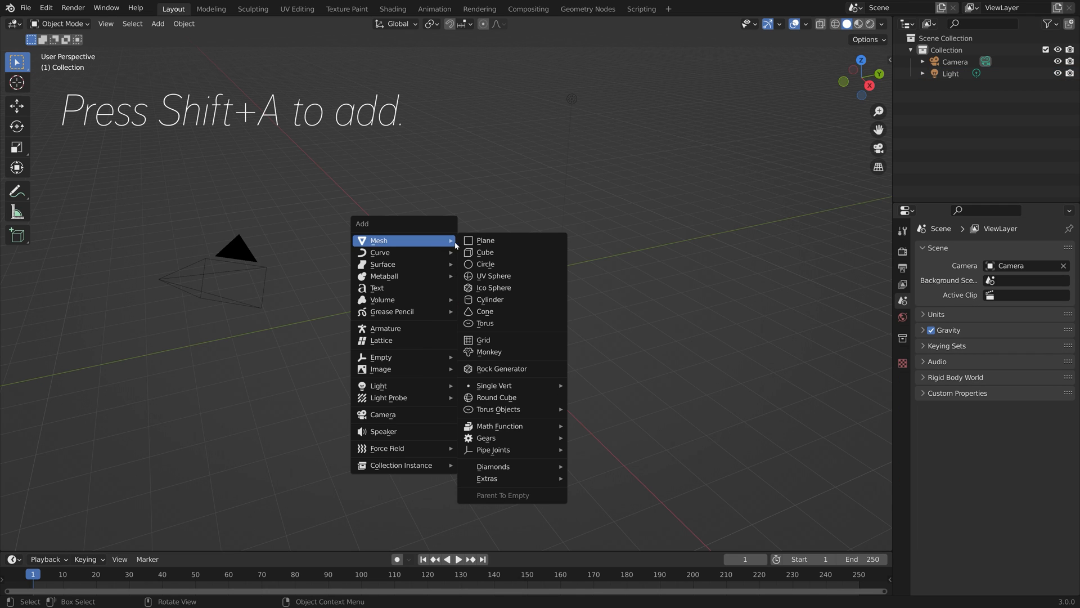
pyautogui.click(485, 240)
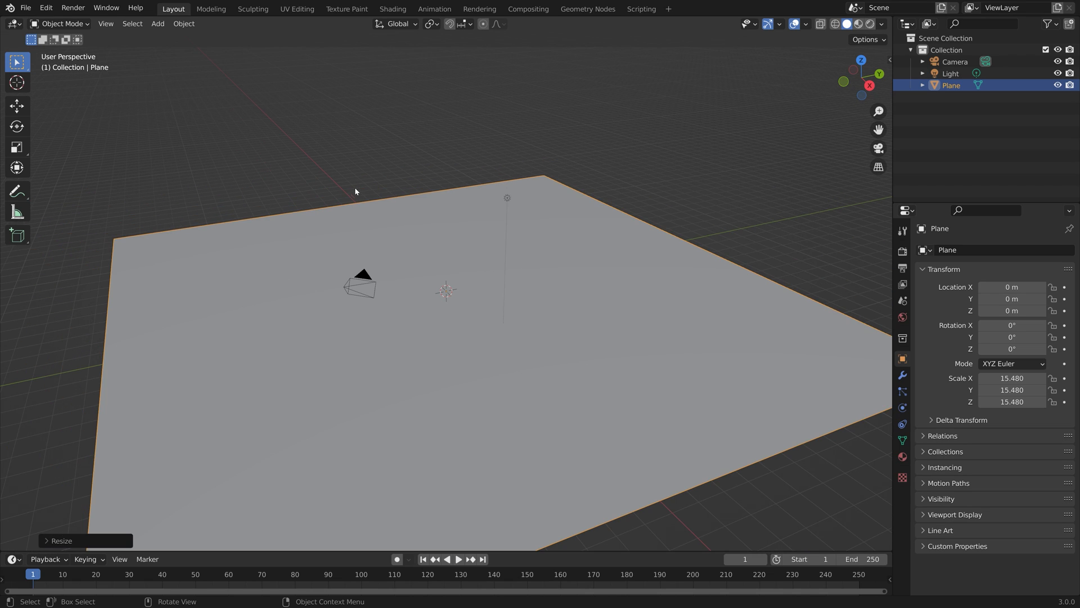
pyautogui.moveTo(507, 199)
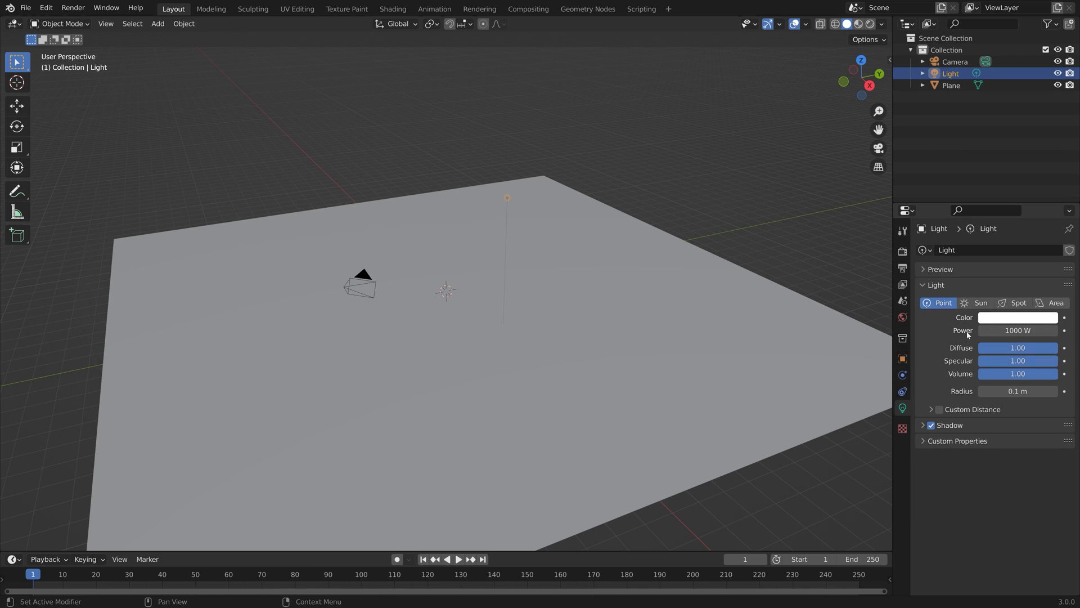
# Step: Change the light to a Sun lamp with strength 3
pyautogui.click(980, 303)
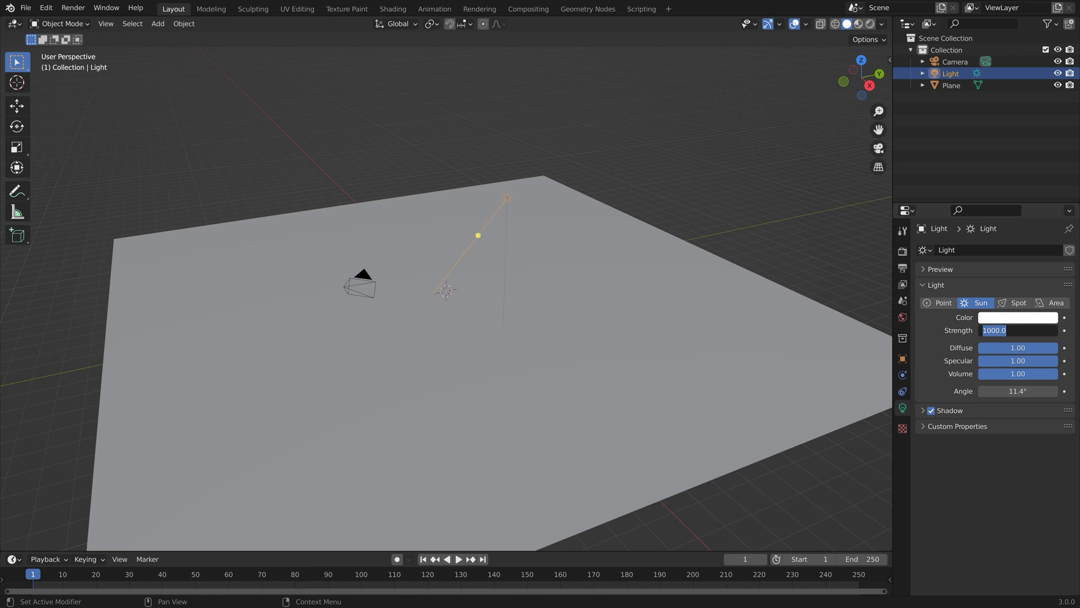
pyautogui.write('3.000')
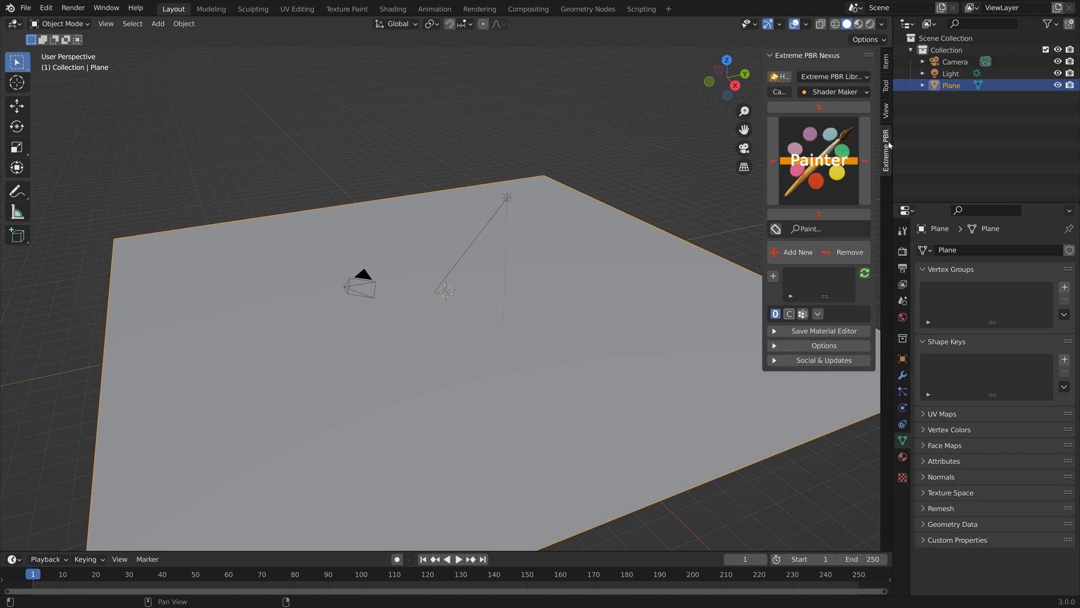
# Step: Apply Square Bw Grid Tiles from Tiles - Grid to the plane at 8k
pyautogui.click(831, 91)
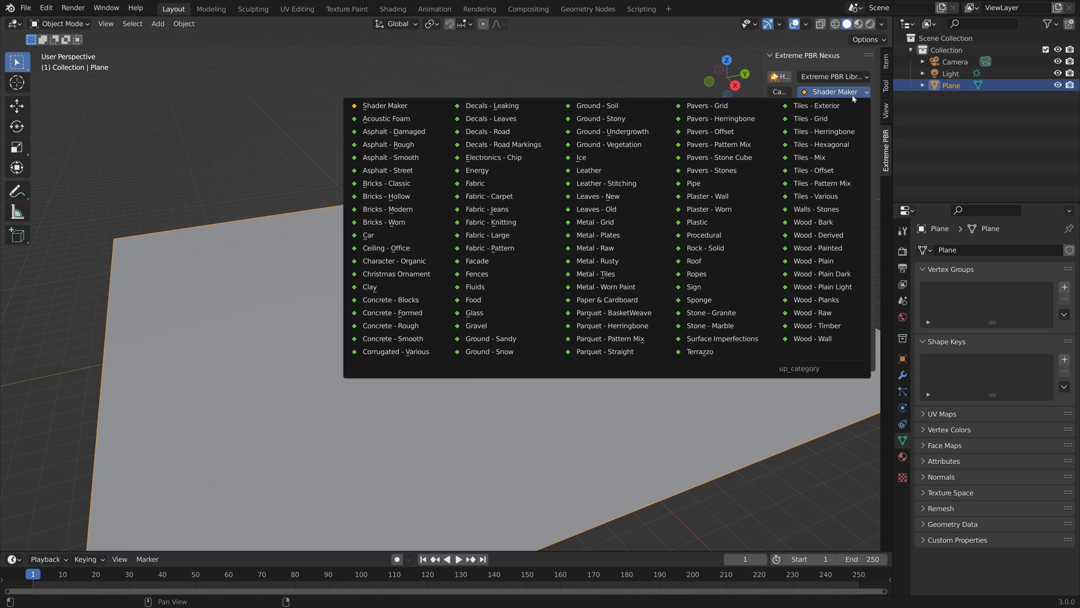
pyautogui.moveTo(693, 183)
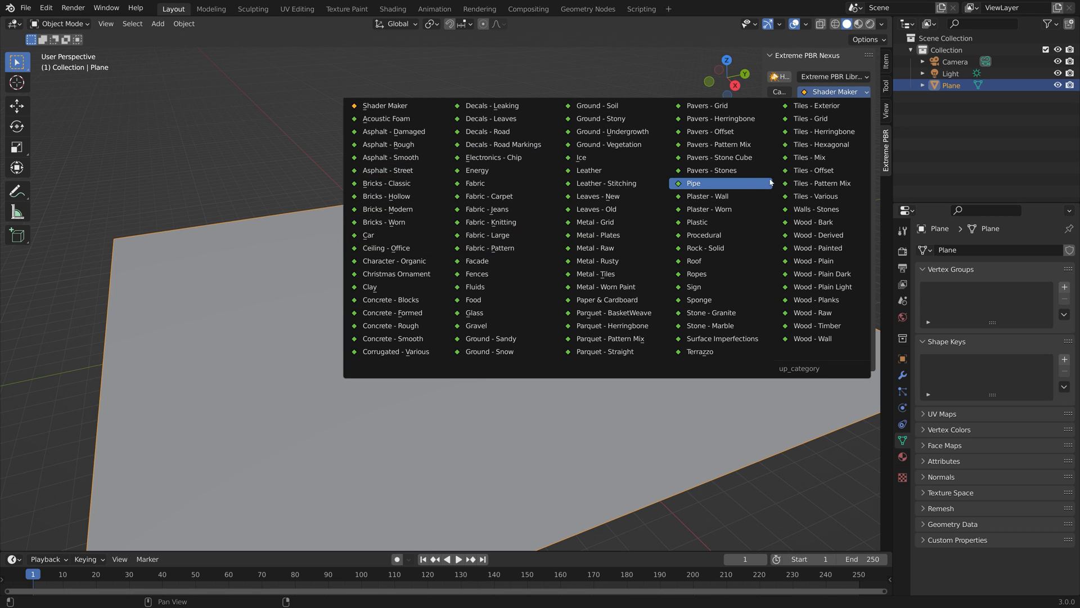
pyautogui.click(814, 117)
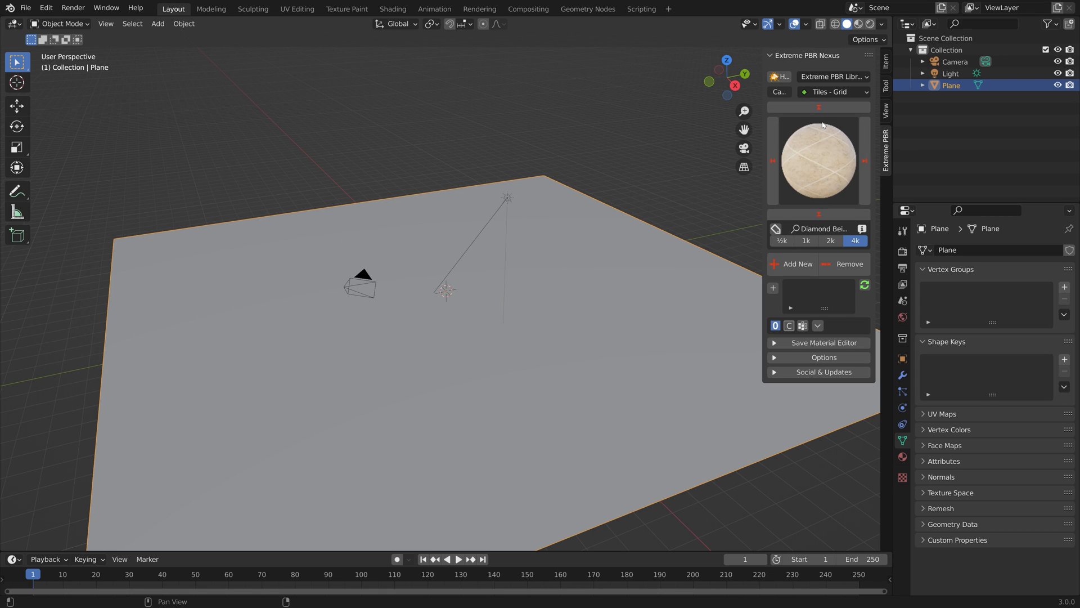
pyautogui.click(819, 160)
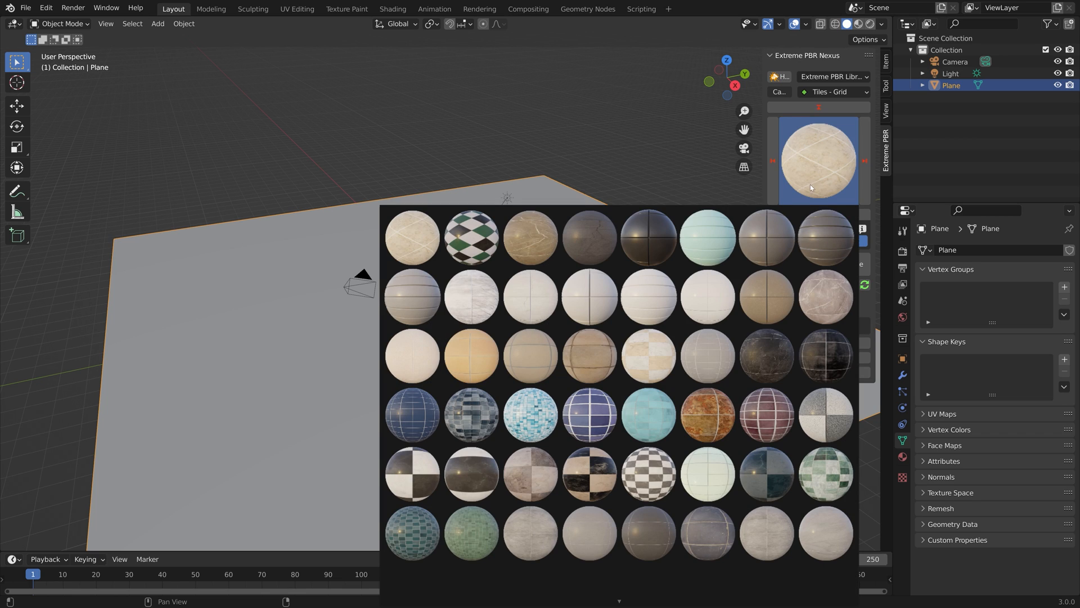
pyautogui.scroll(-3)
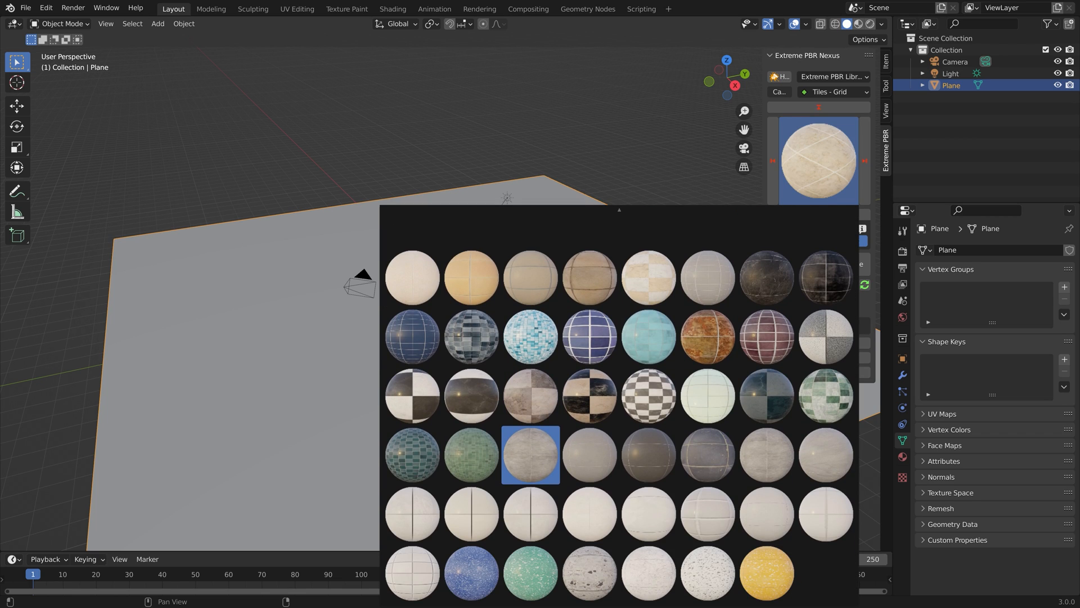
pyautogui.click(531, 455)
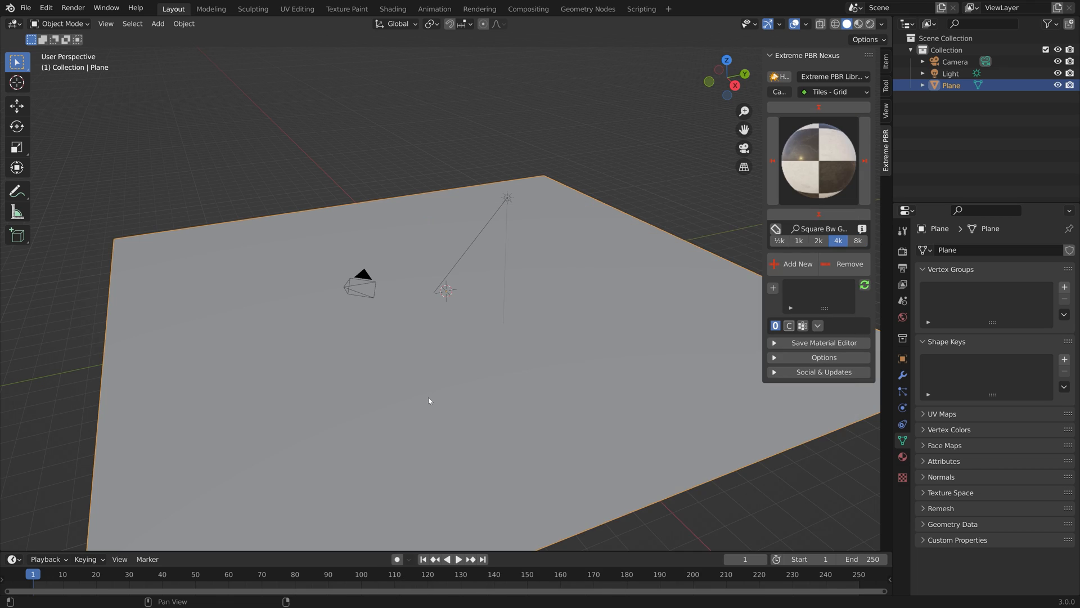
pyautogui.moveTo(857, 240)
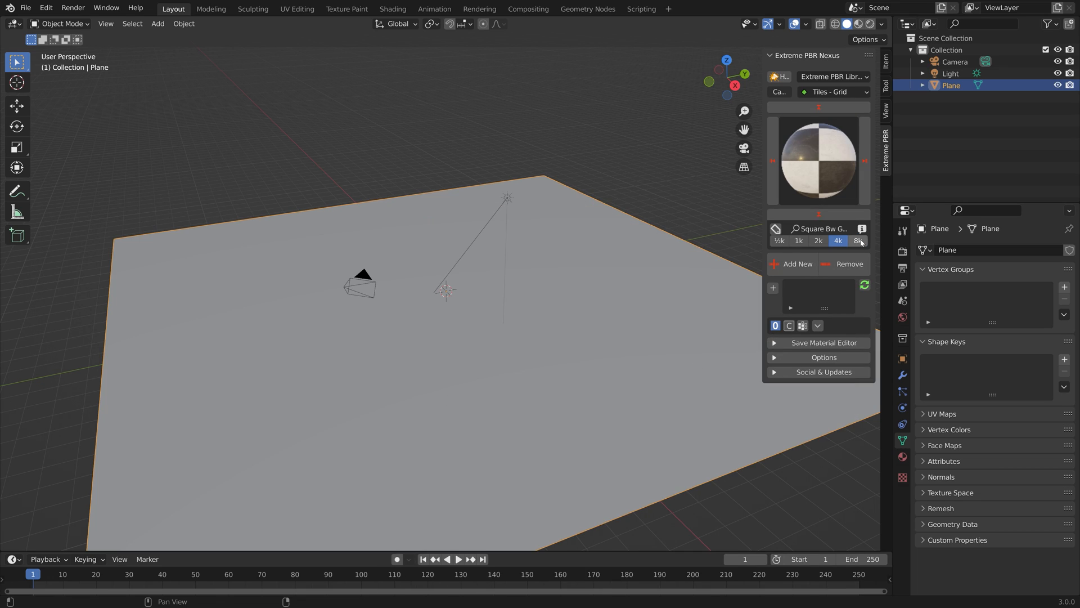
pyautogui.click(857, 240)
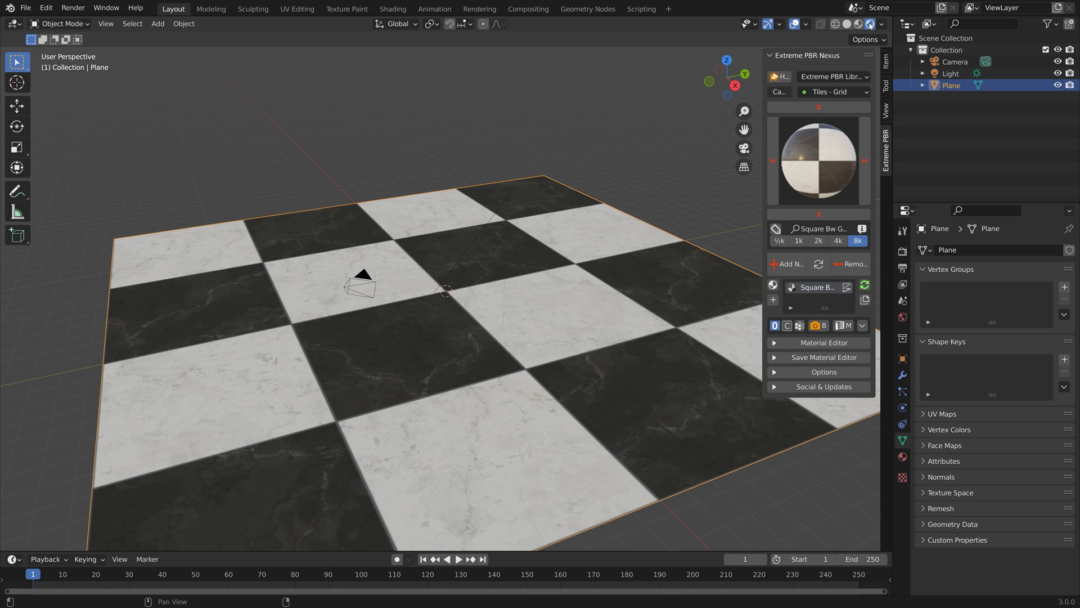
# Step: Expand the Material Editor and raise the mapping scale so tiles repeat densely
pyautogui.click(824, 343)
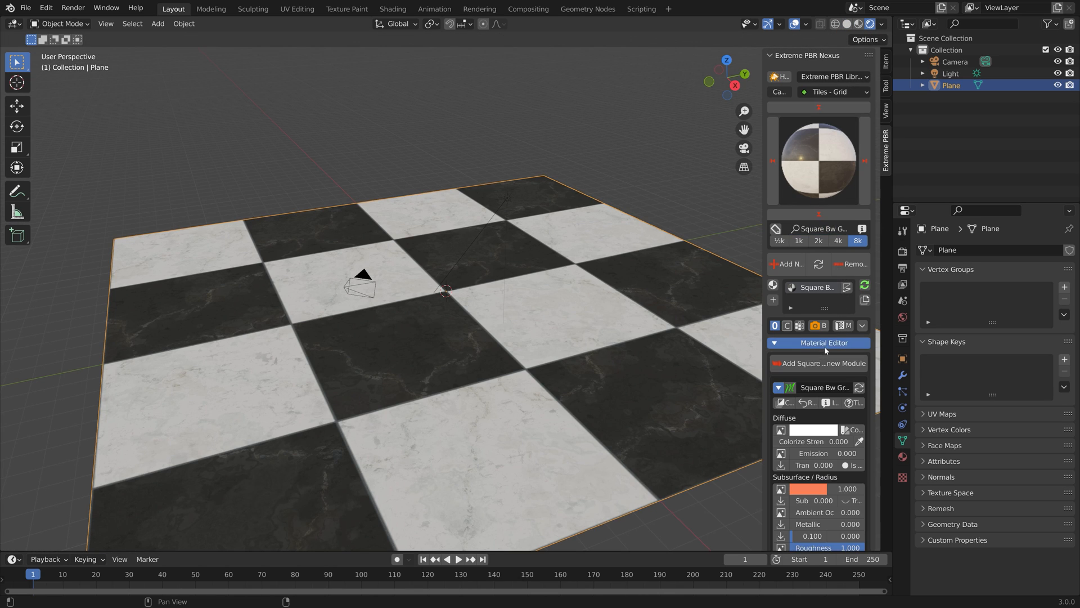
pyautogui.scroll(-3)
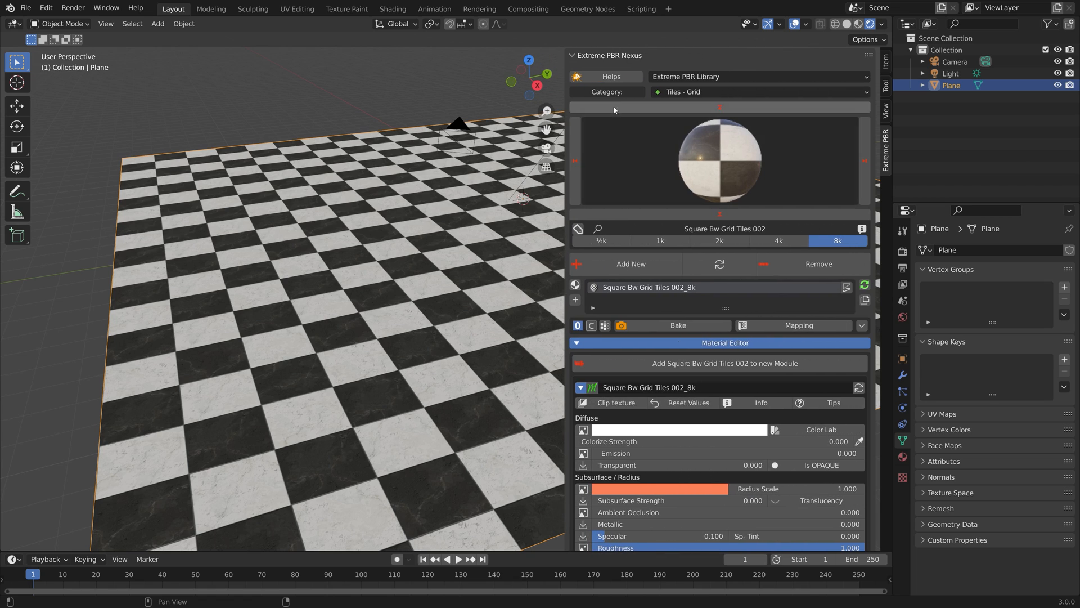
# Step: Load Chip 005 from Electronics - Chip into Paint Module 2
pyautogui.click(758, 92)
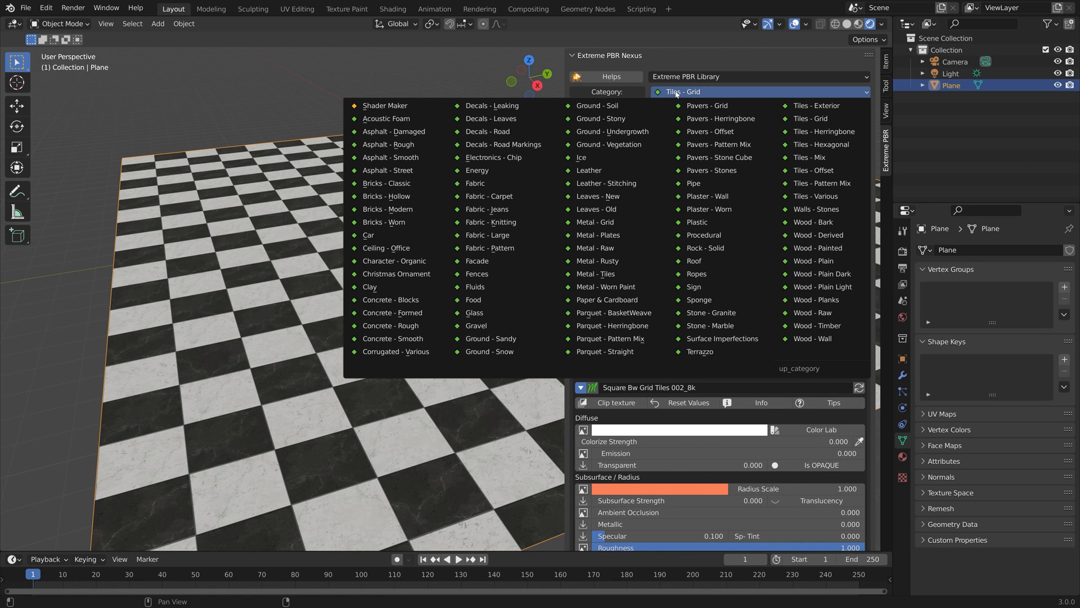
pyautogui.click(494, 157)
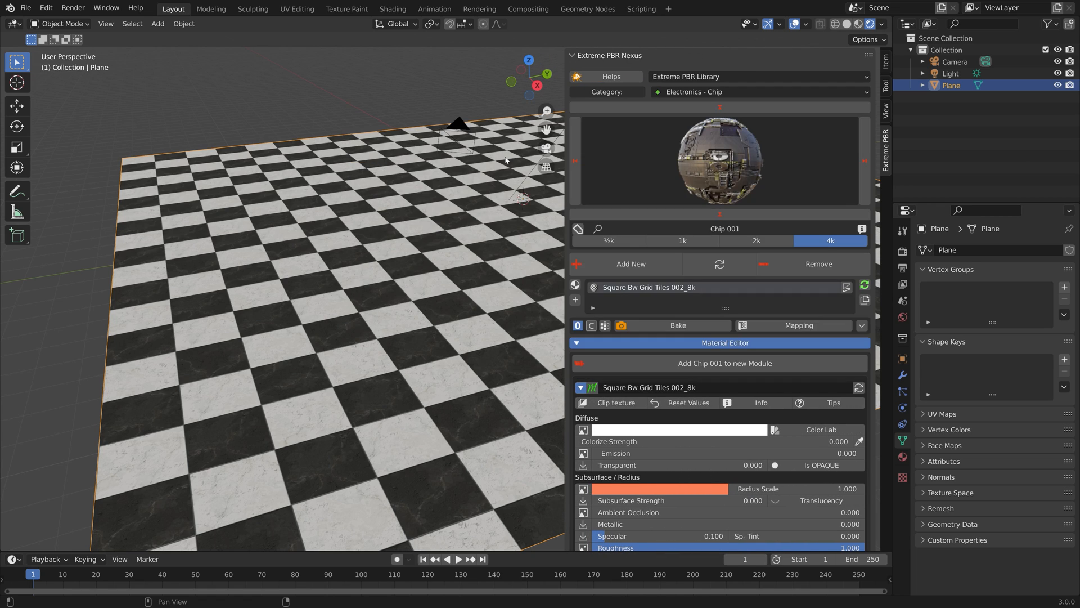
pyautogui.click(719, 160)
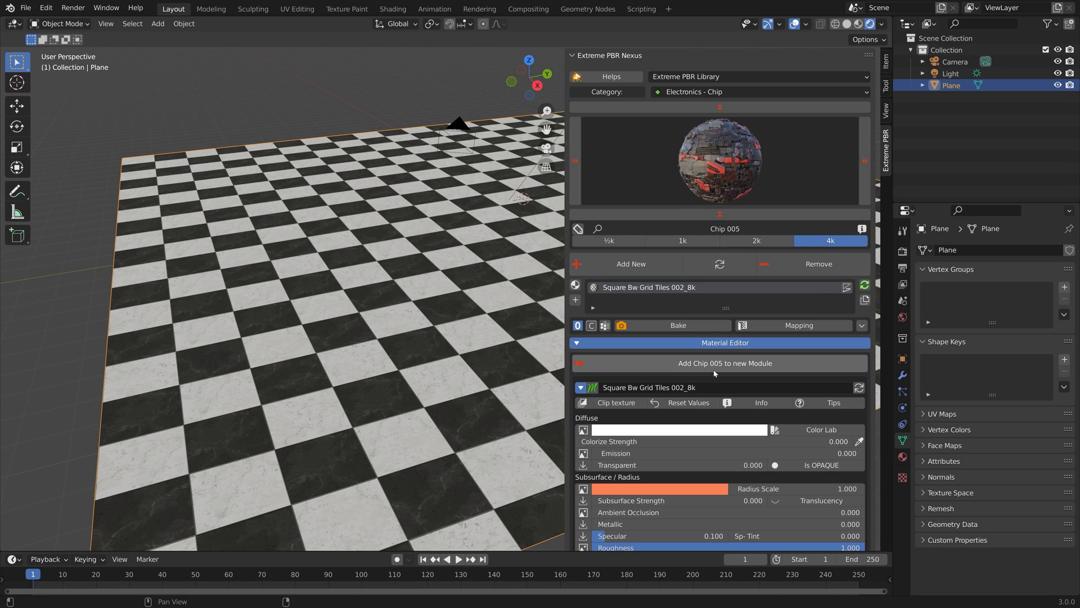
pyautogui.moveTo(719, 363)
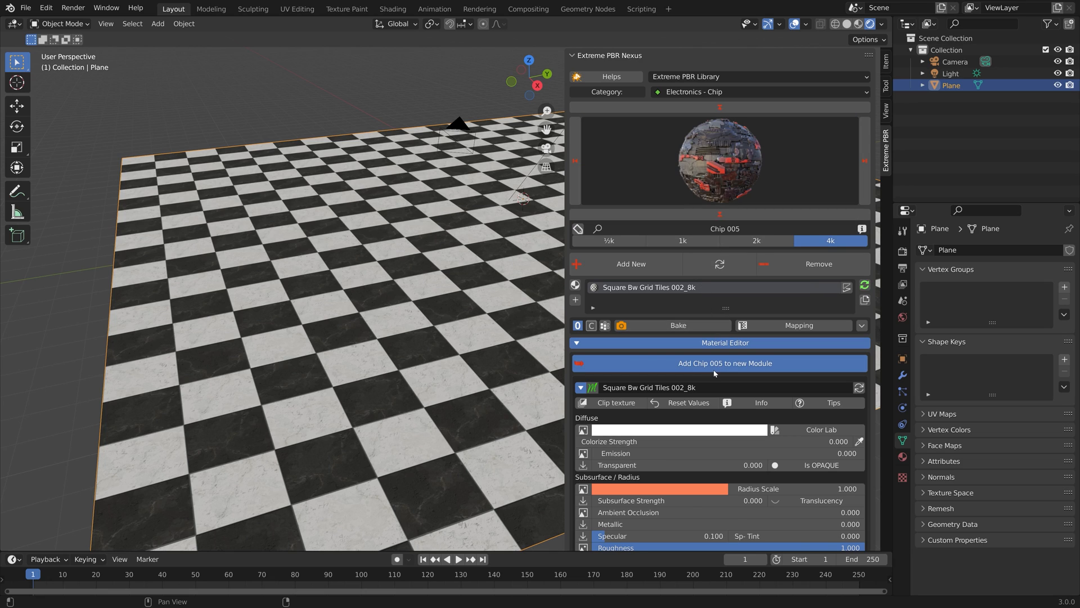
pyautogui.click(719, 362)
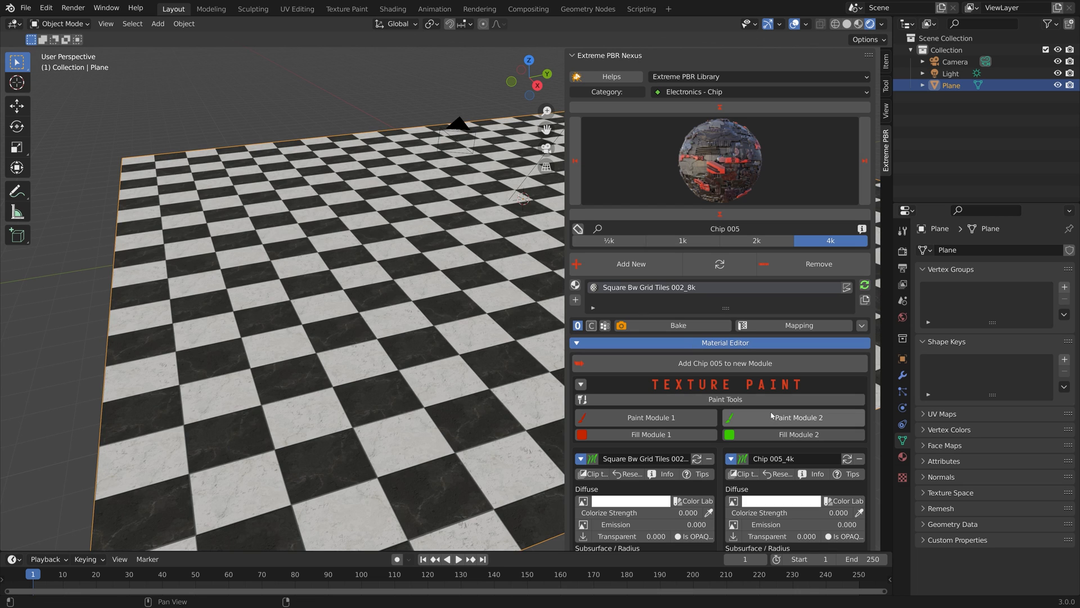
# Step: Paint a broad diagonal band of the chip material across the plane
pyautogui.click(793, 417)
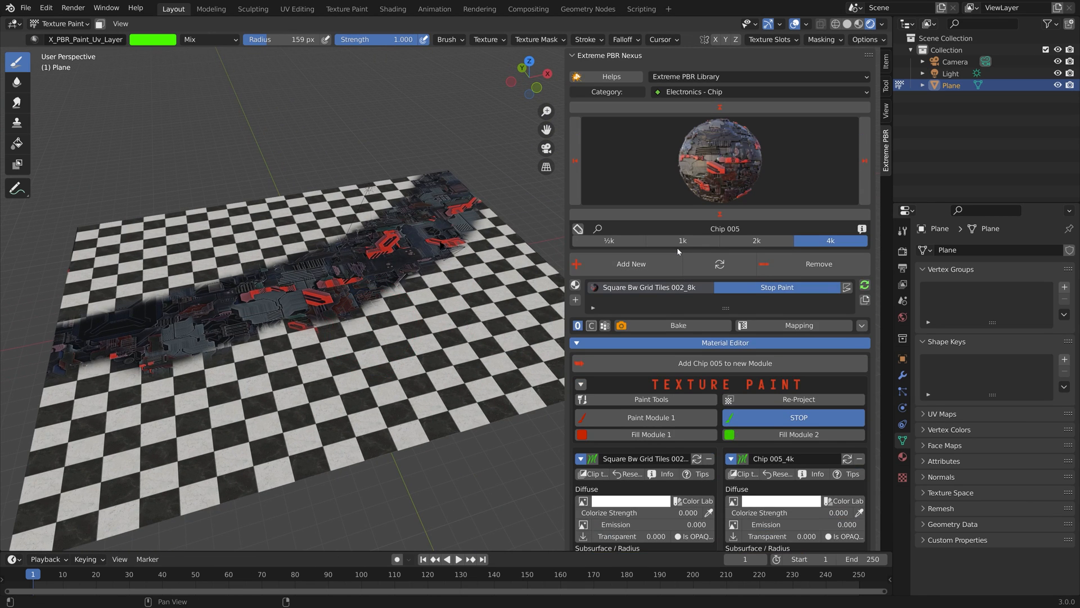
pyautogui.click(757, 92)
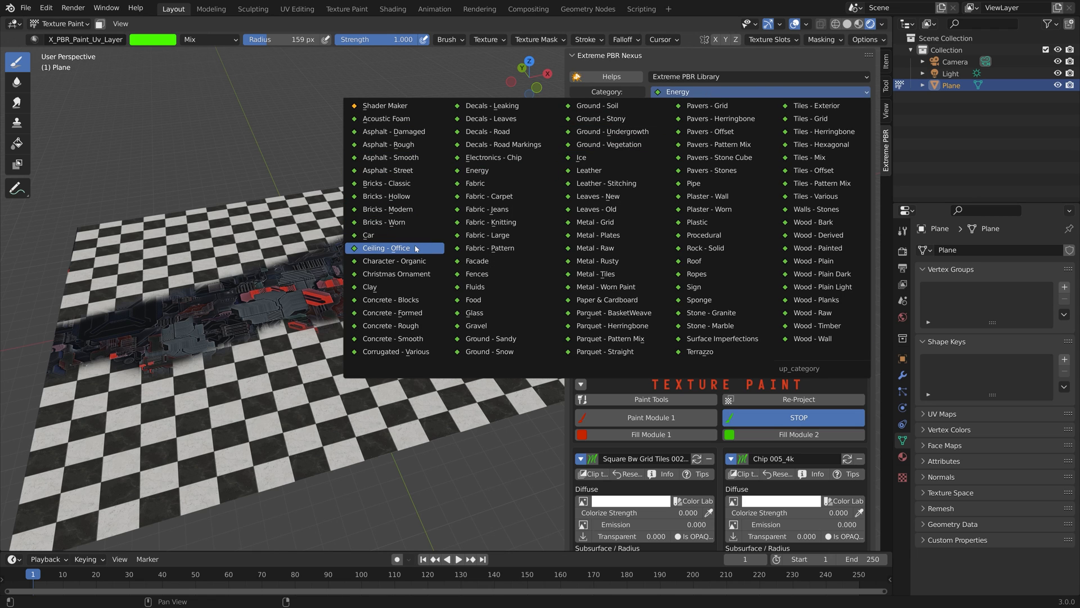
# Step: Browse Ceiling - Office, Metal - Tiles and Terrazzo, then apply Wood Plain Dark 010
pyautogui.click(386, 248)
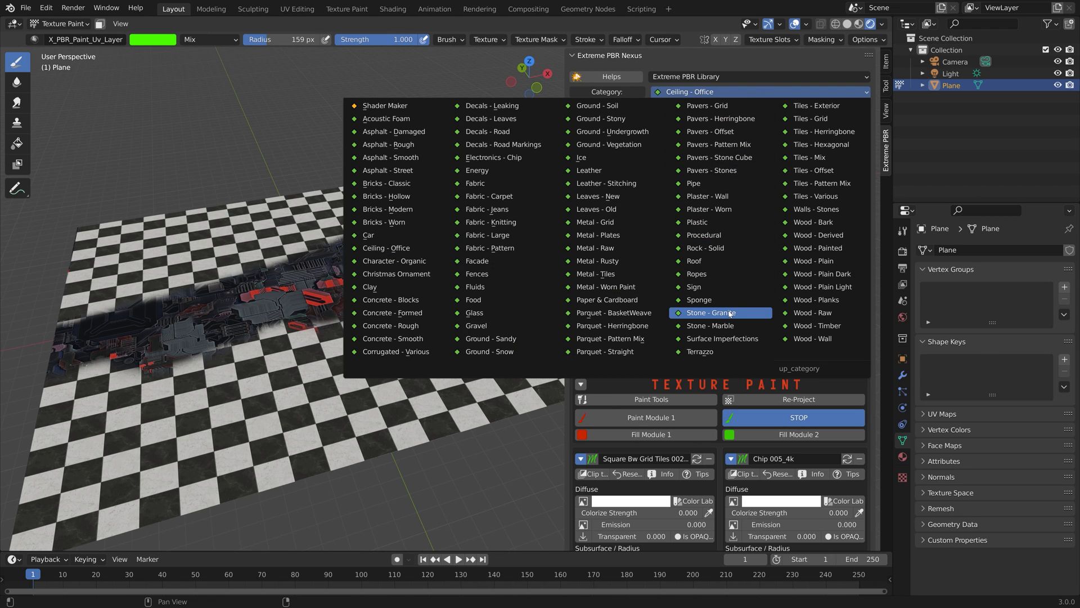
pyautogui.click(594, 273)
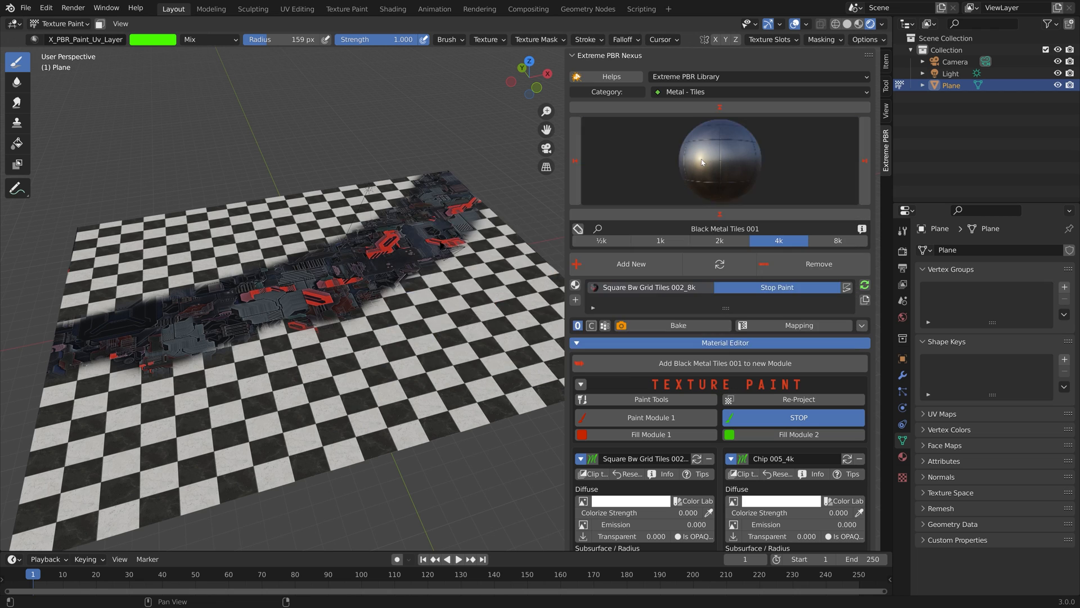
pyautogui.click(758, 91)
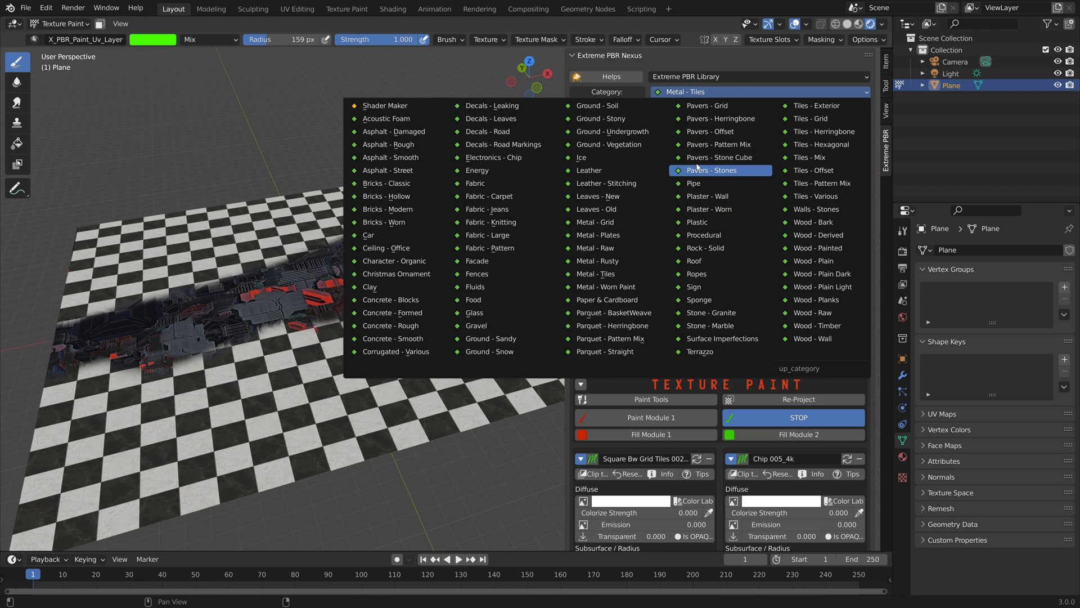
pyautogui.click(700, 351)
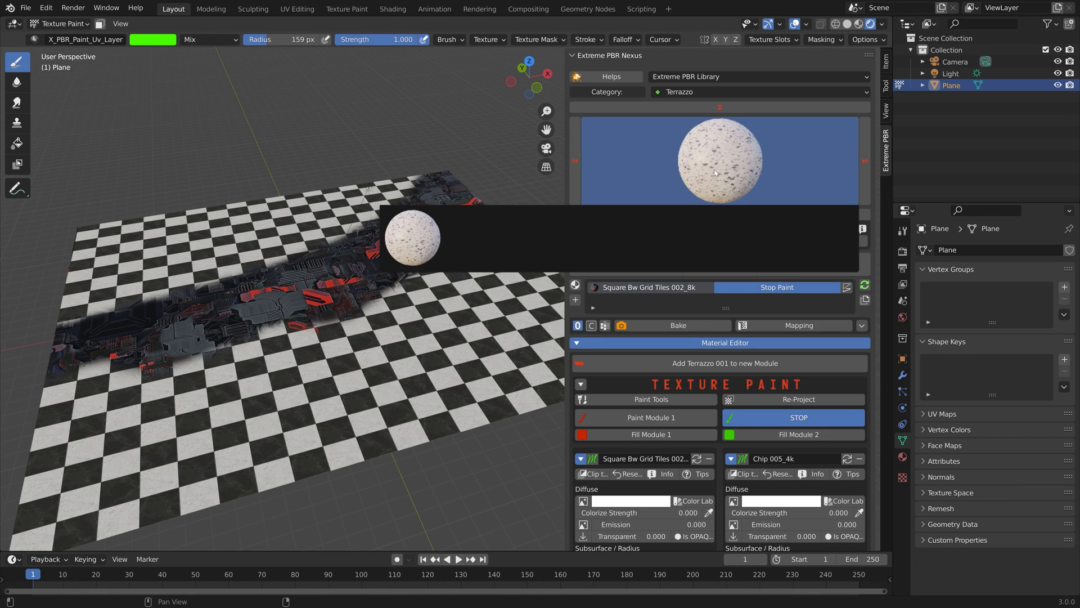
pyautogui.click(758, 92)
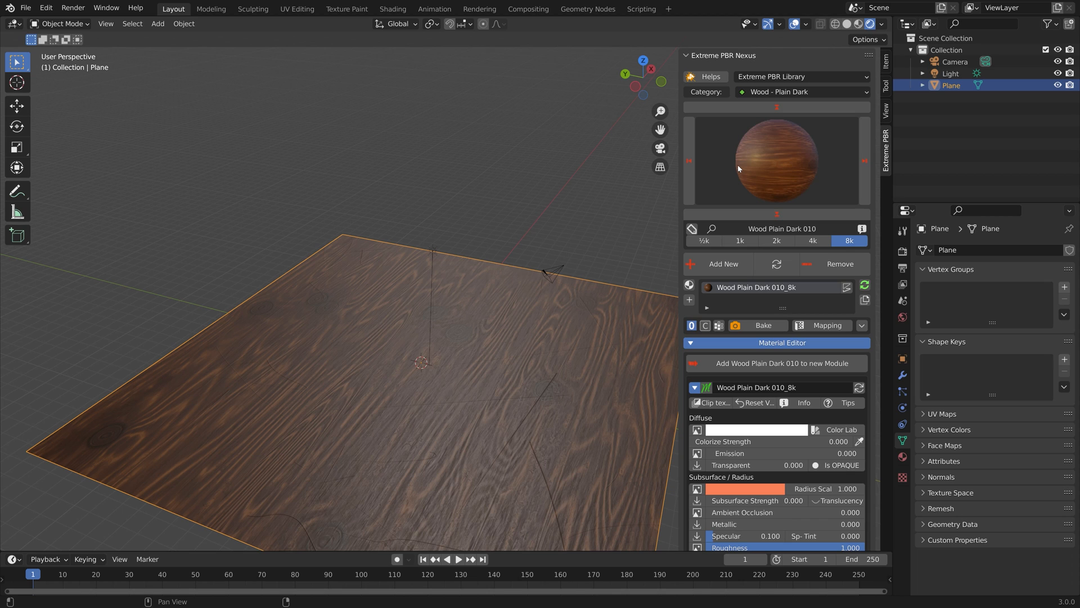
# Step: Replace the wood with Subway Green Tiles 003 from Tiles - Offset at 8k
pyautogui.click(799, 91)
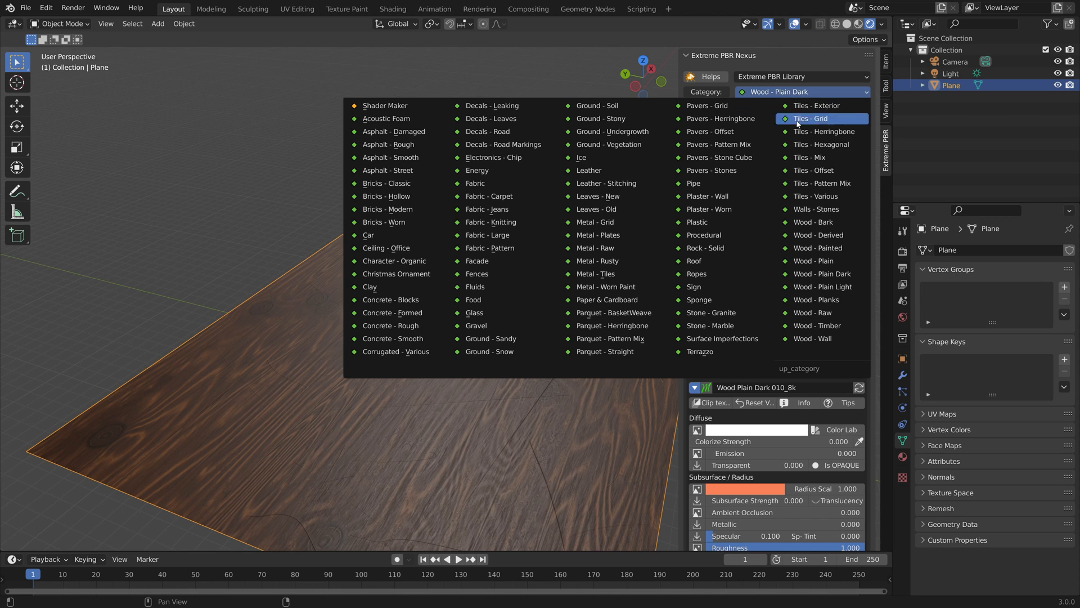
pyautogui.click(814, 170)
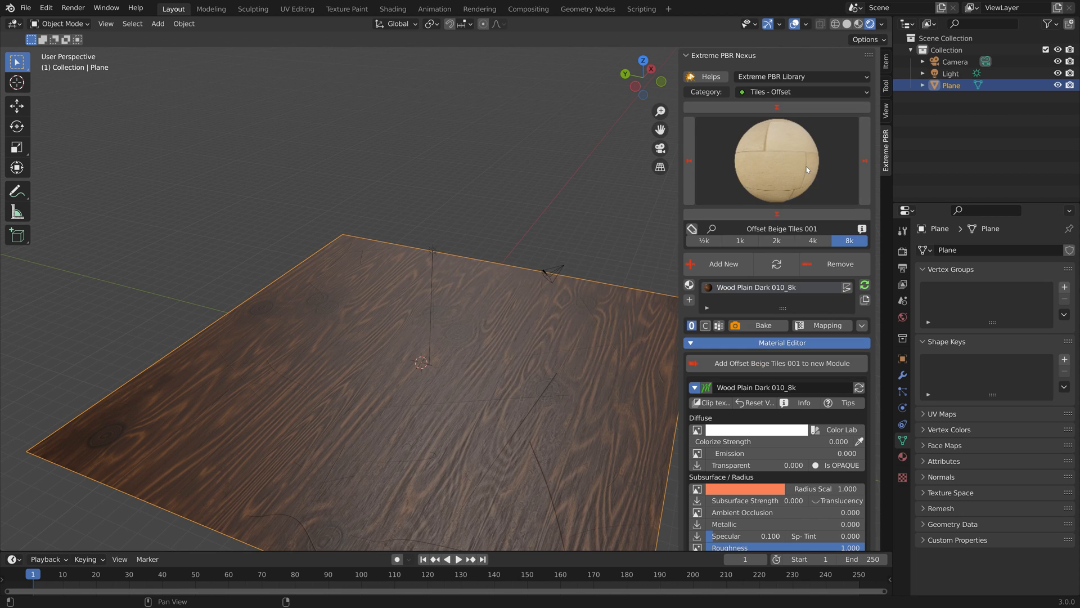
pyautogui.click(776, 159)
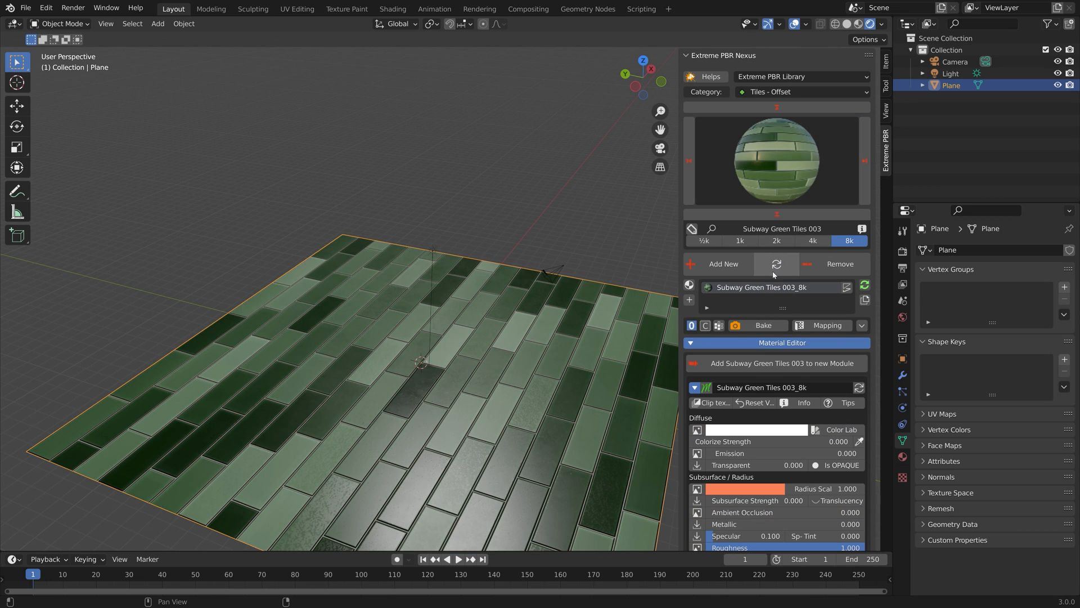
pyautogui.scroll(-3)
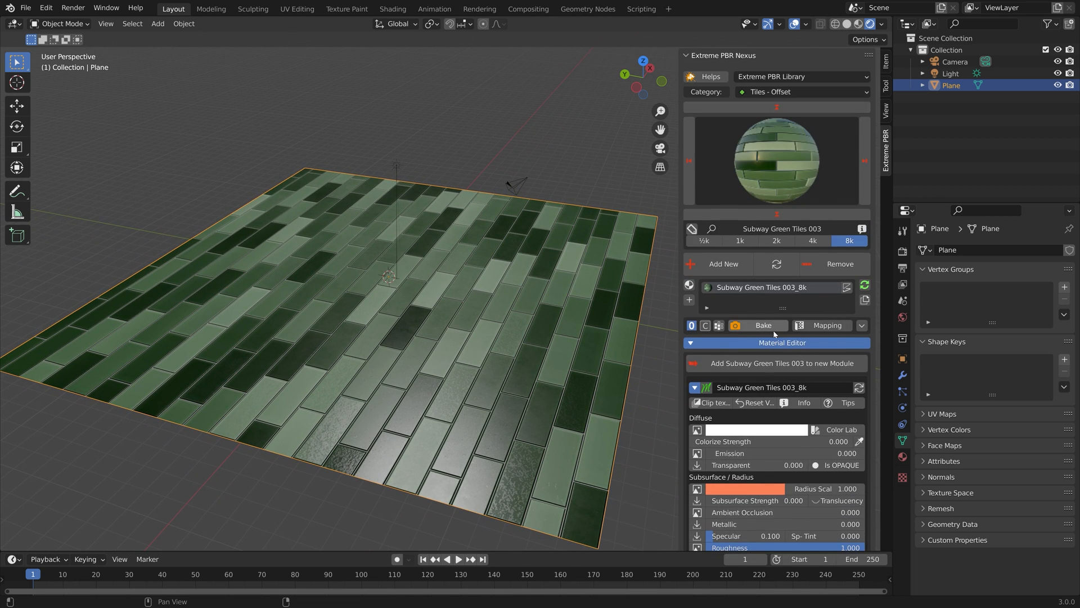
# Step: Add Dirt 005 from Surface Imperfections as an FX layer over the tiles
pyautogui.click(800, 92)
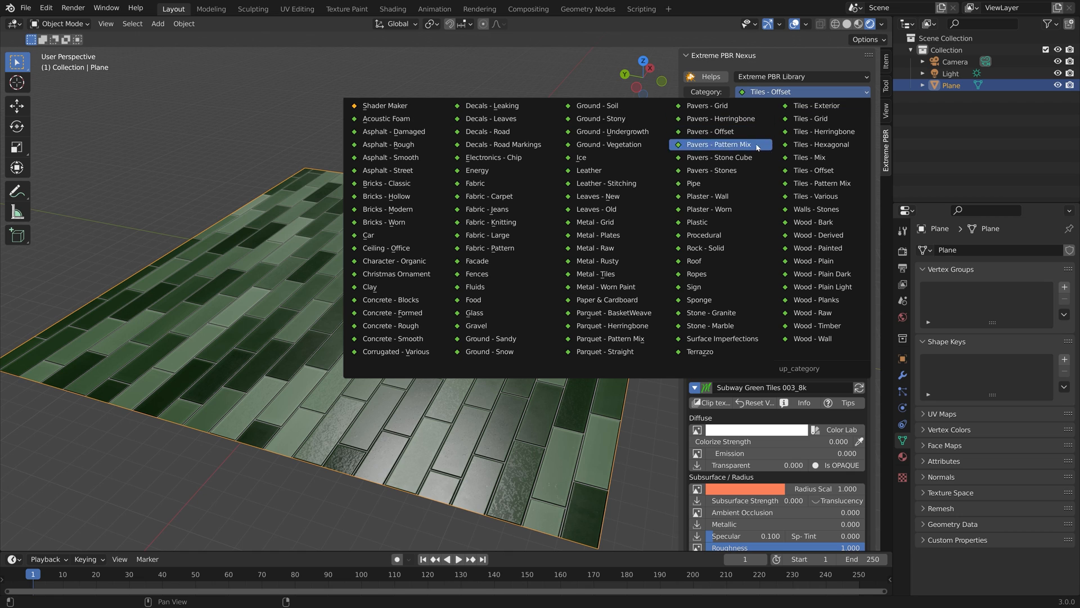
pyautogui.click(721, 339)
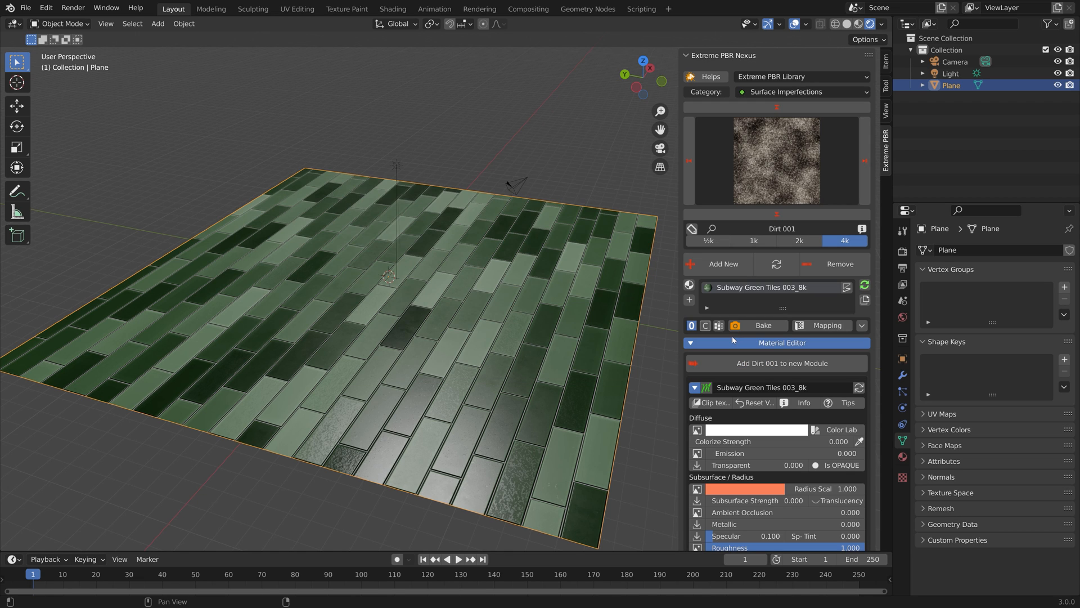
pyautogui.click(776, 161)
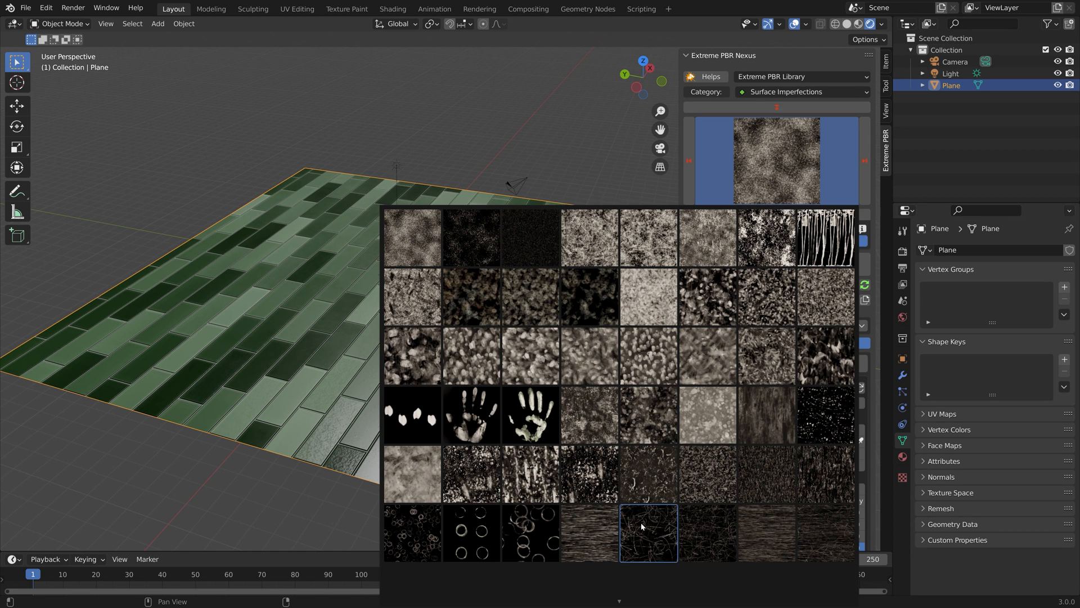
pyautogui.click(472, 238)
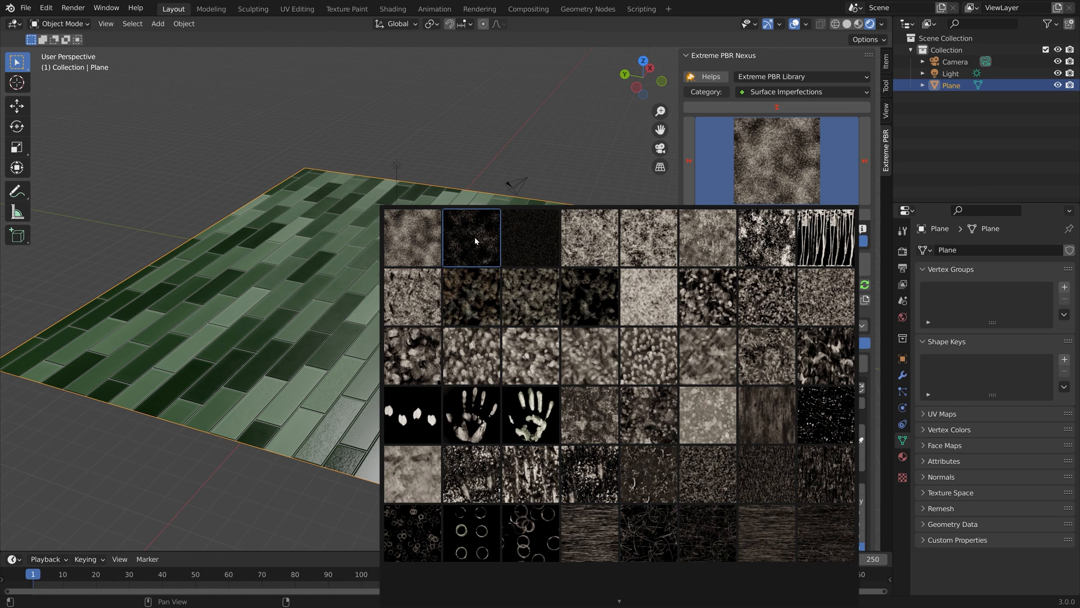
pyautogui.click(471, 237)
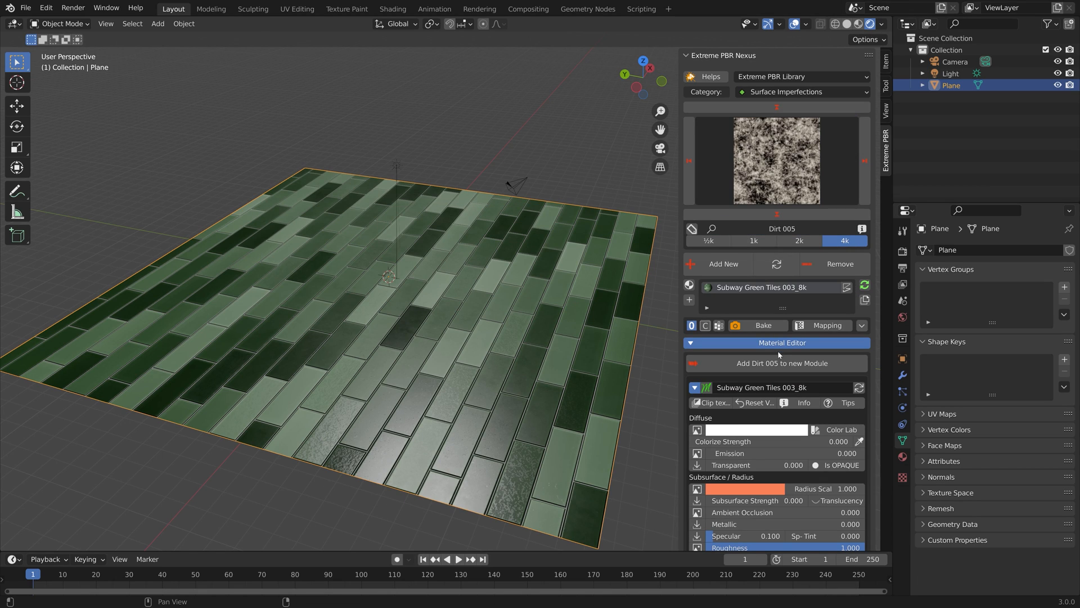
pyautogui.scroll(-3)
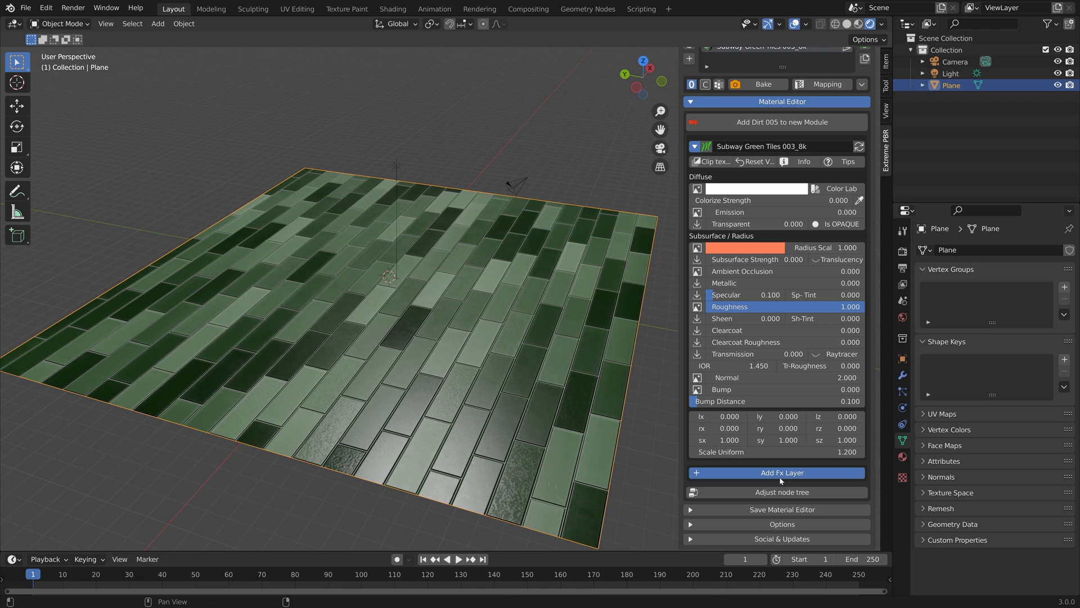
pyautogui.click(782, 472)
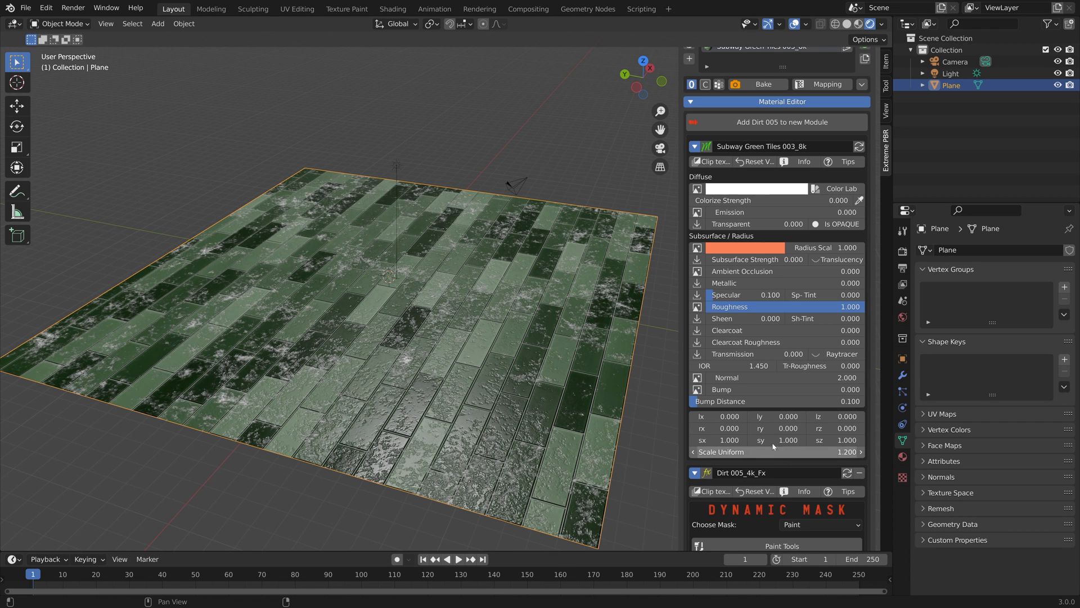